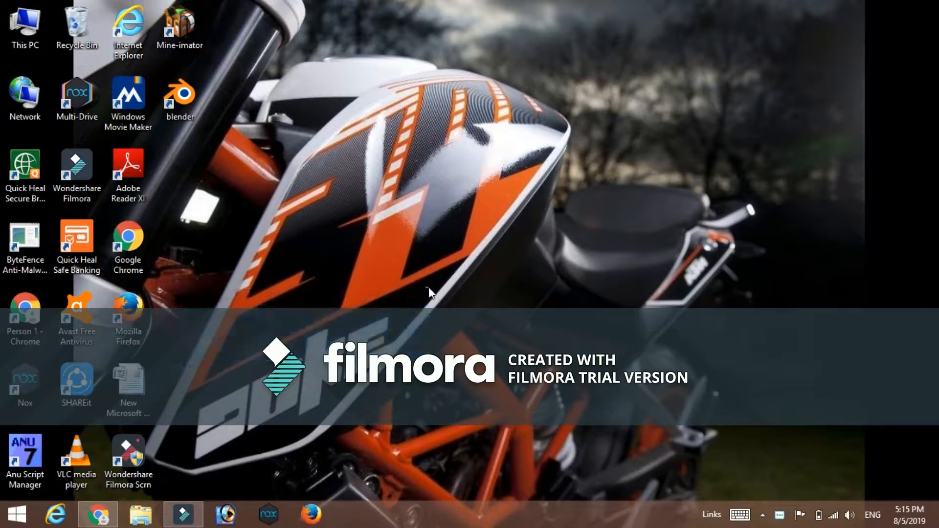
mouse_move(176, 497)
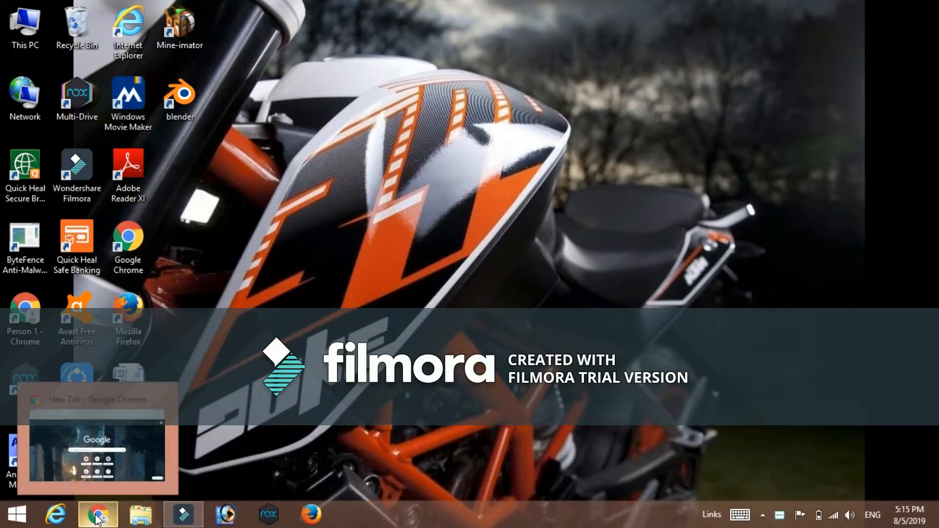
Step: Search Google for "mine imator" from the Chrome address bar
left_click(96, 514)
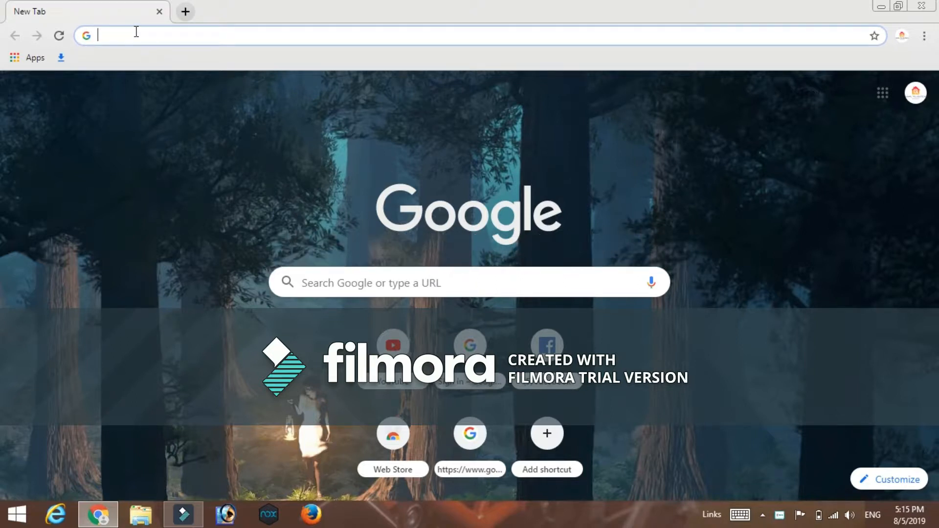
type("i")
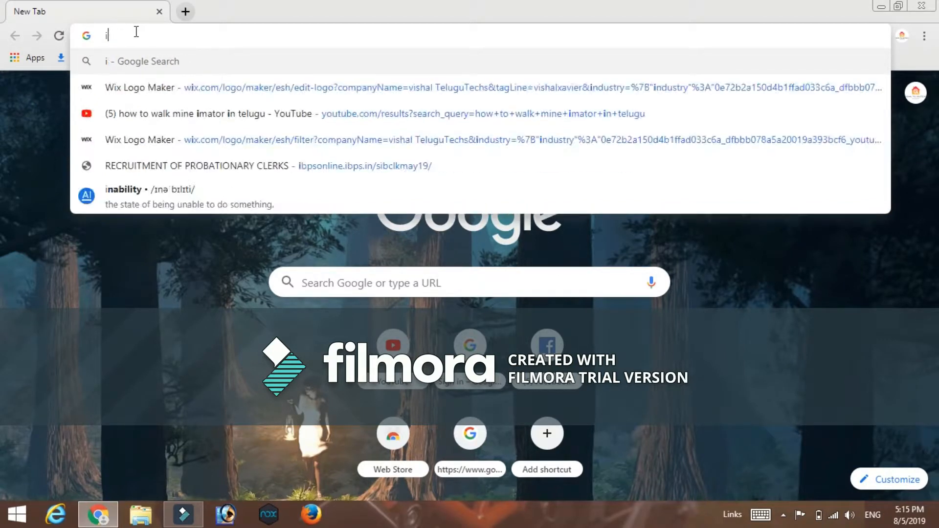
type("mine ima")
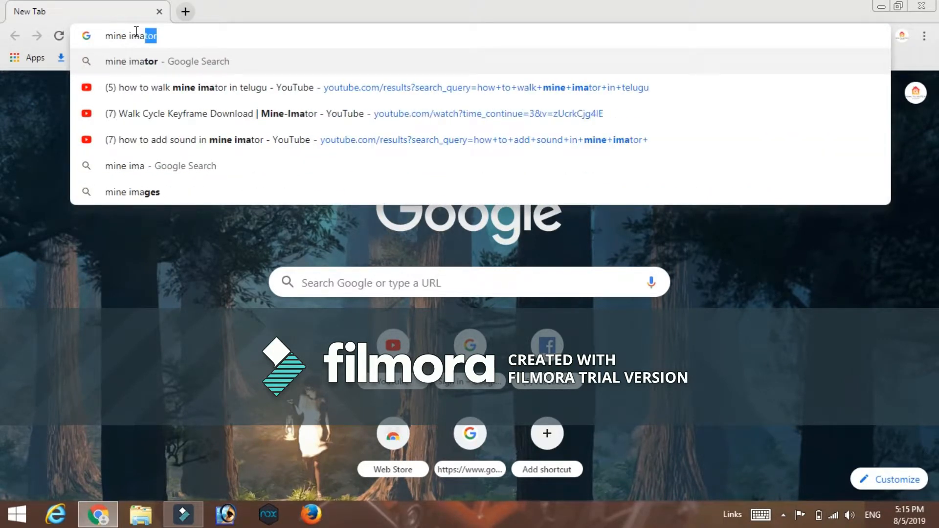
key("Enter")
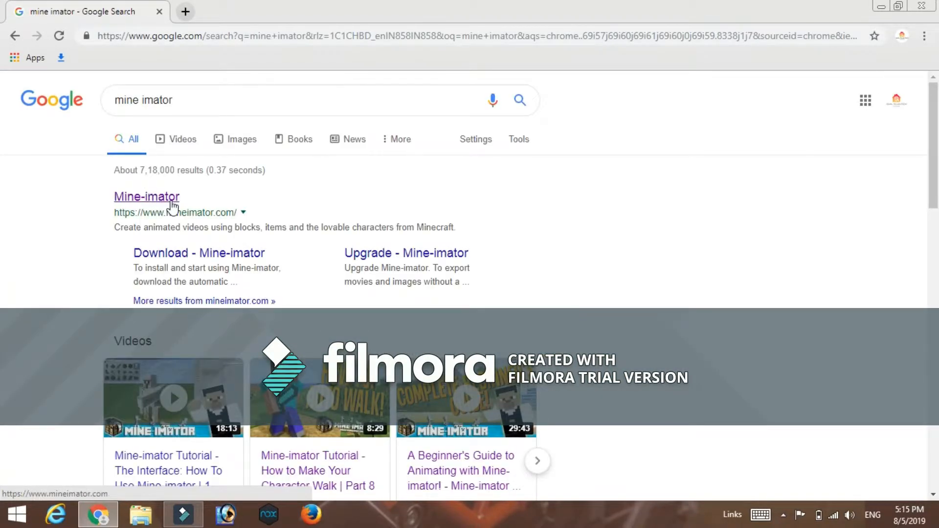
Step: Open the top mineimator.com result from the Google search listing
left_click(147, 197)
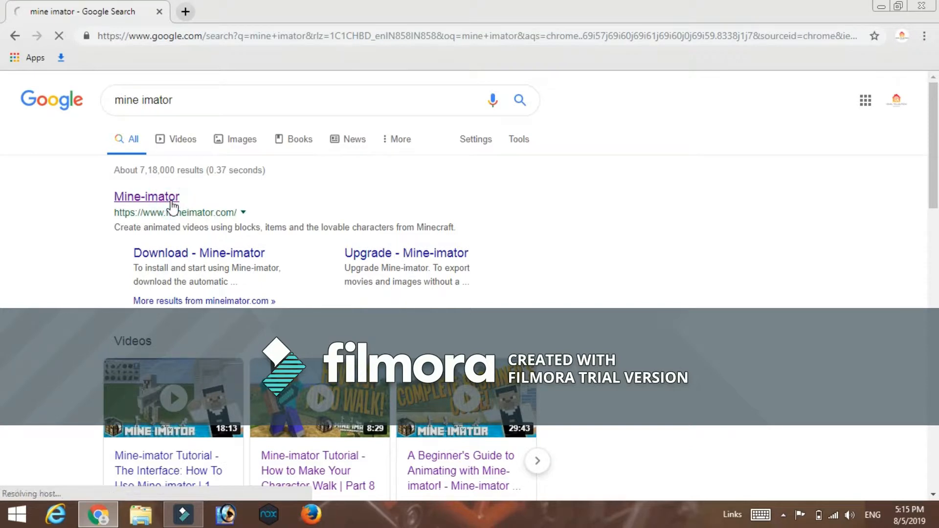
left_click(146, 196)
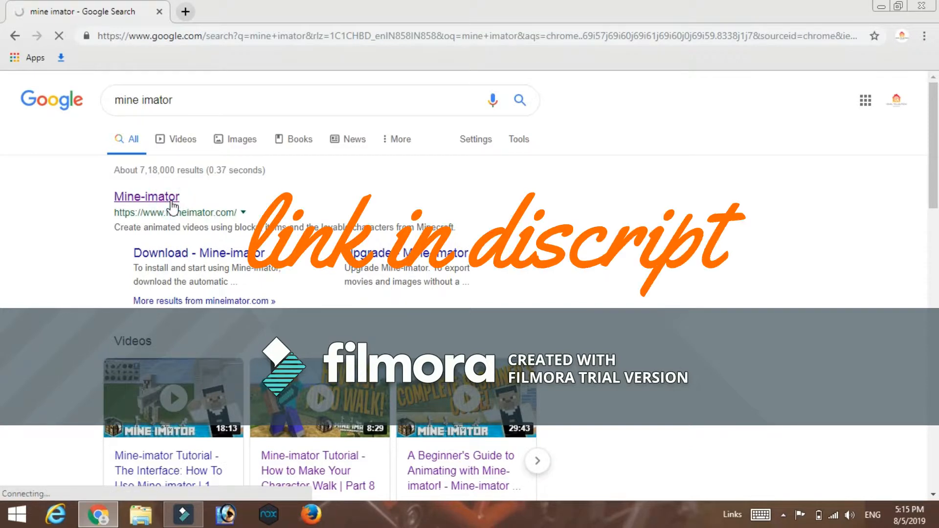
left_click(147, 198)
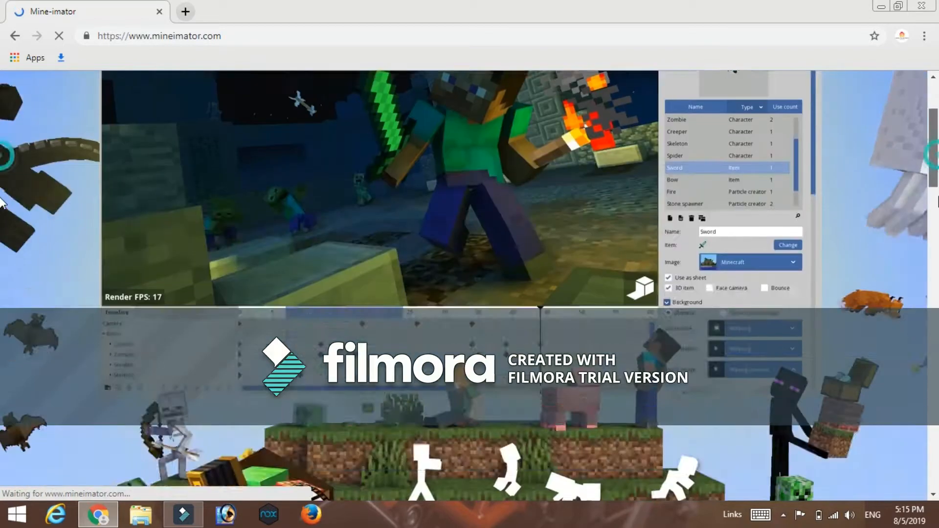
Step: Reach the homepage's Download section and load the Mine-imator 1.2.4 download page
scroll("down", 3)
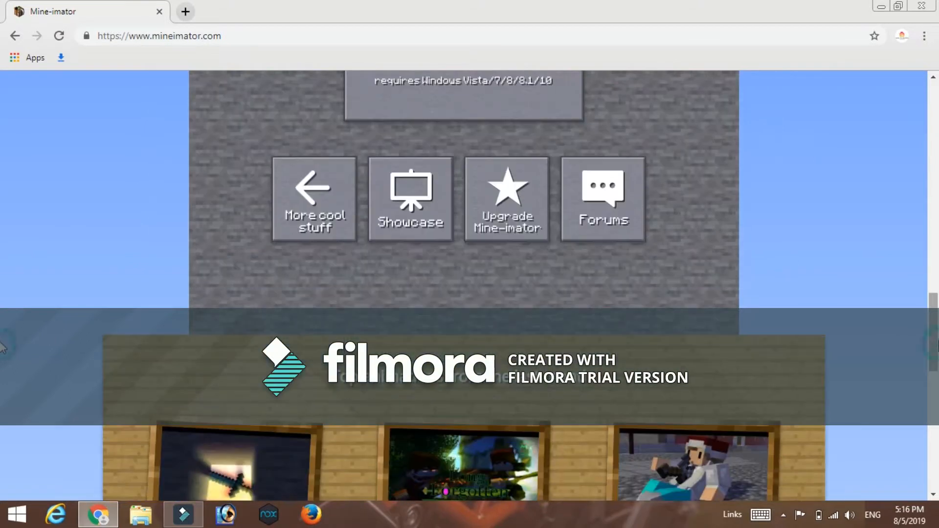
scroll("down", 3)
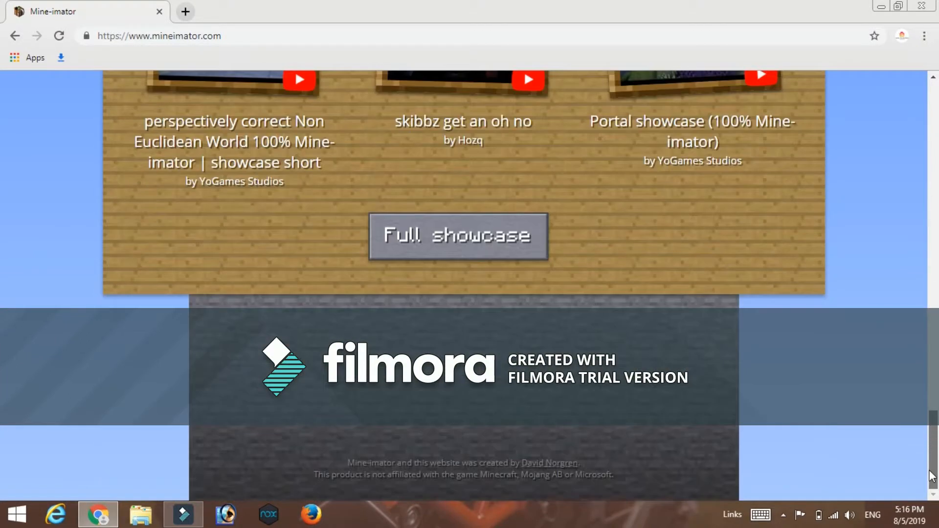
scroll("up", 3)
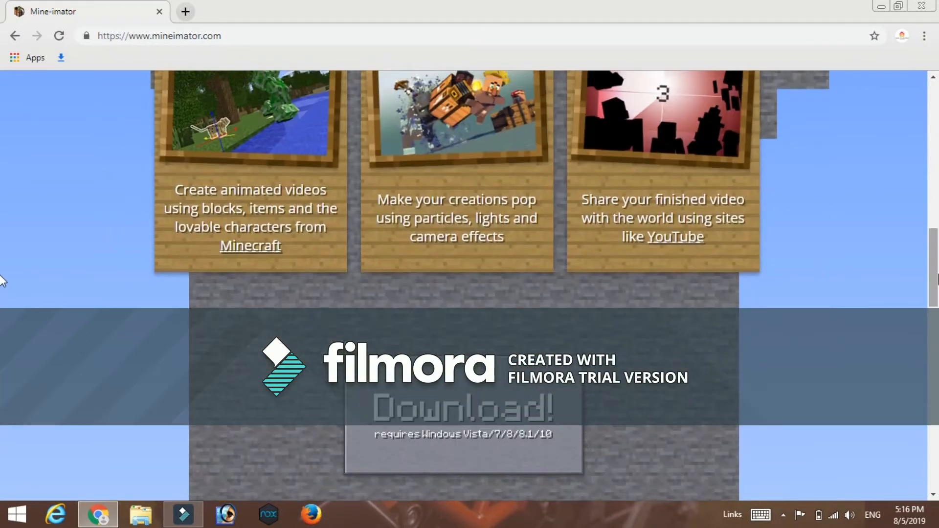
scroll("down", 3)
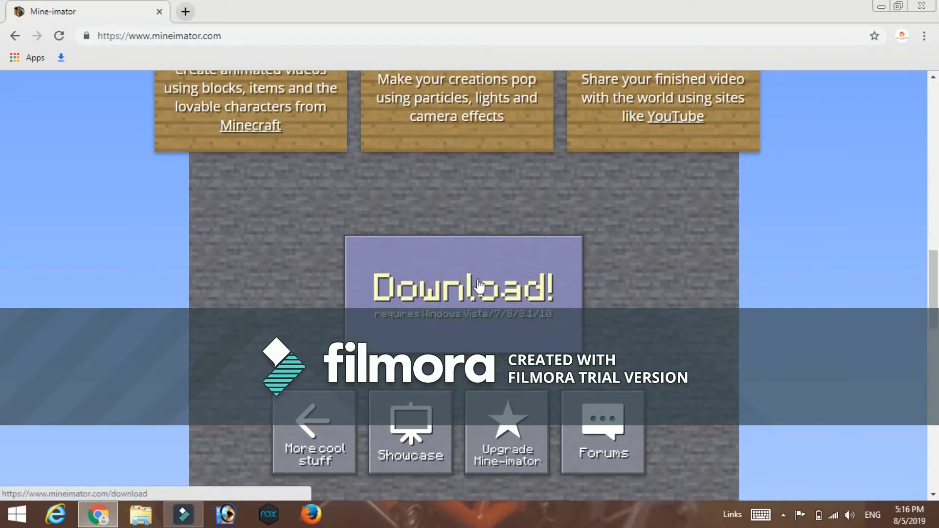
left_click(478, 286)
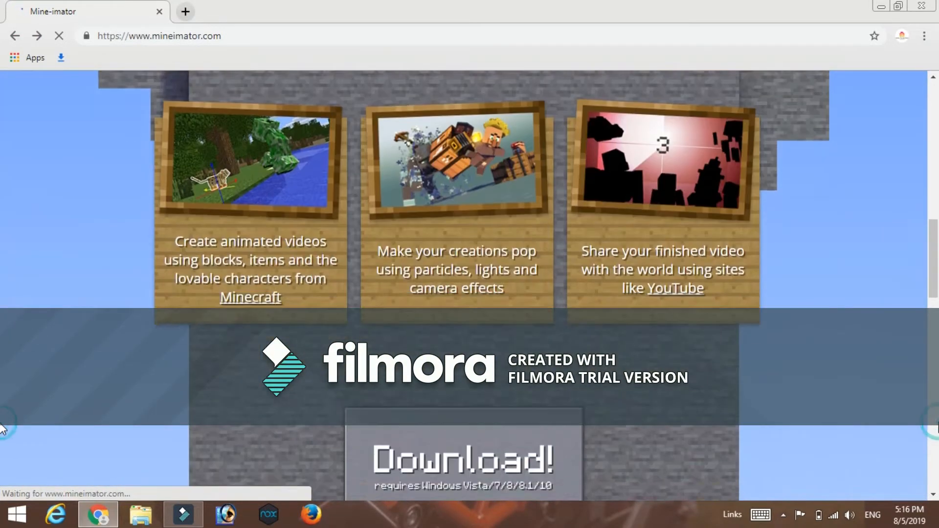
scroll("down", 3)
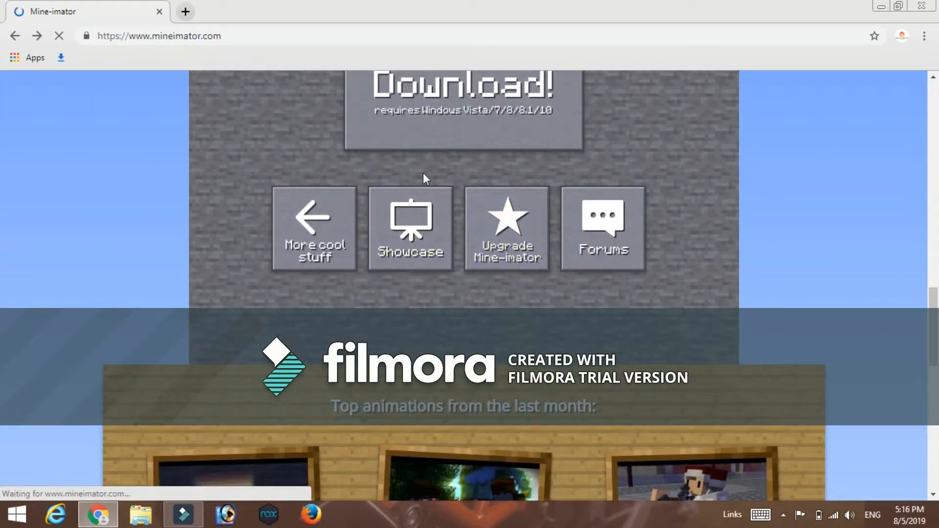
mouse_move(496, 115)
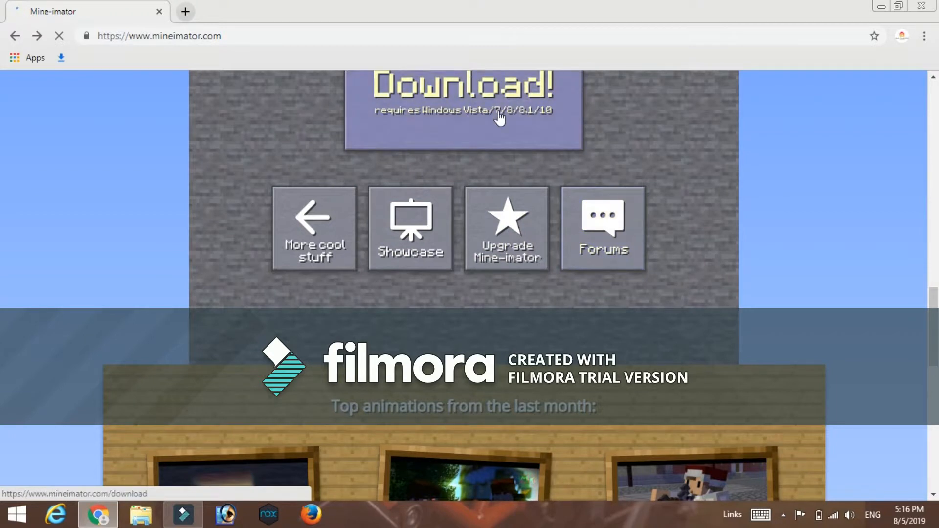
left_click(464, 108)
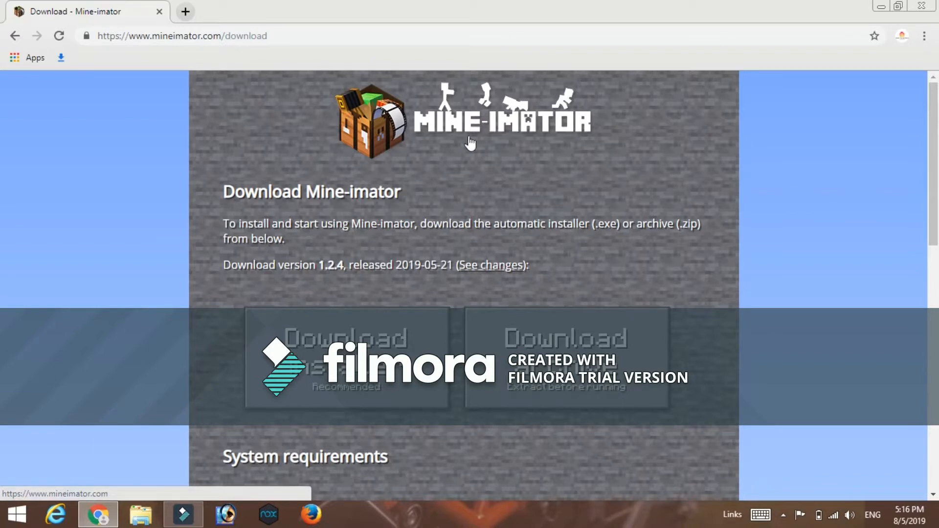
mouse_move(280, 283)
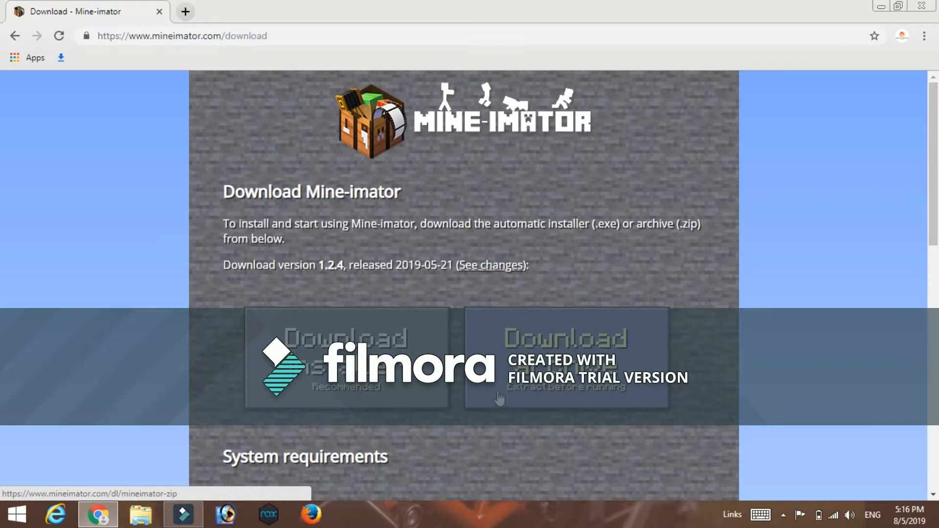
Step: Scroll the download page down to the System requirements table
scroll("down", 3)
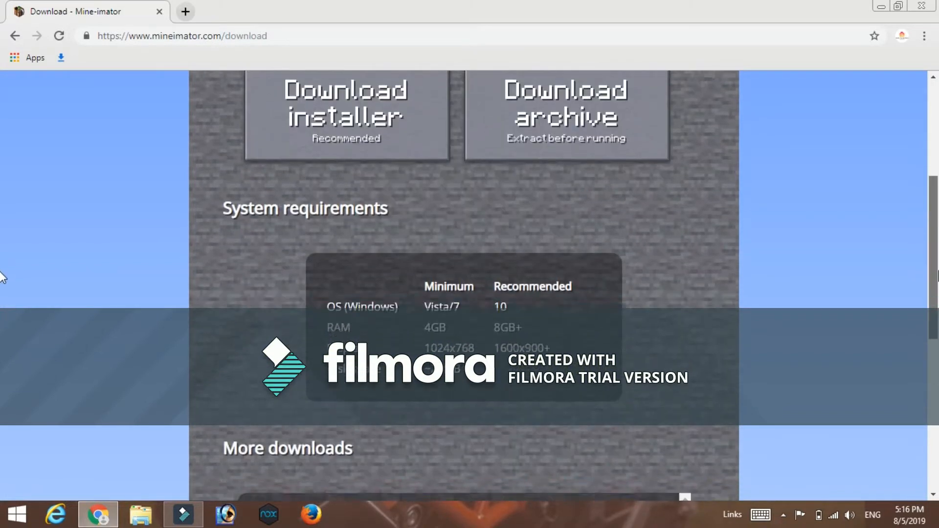
scroll("down", 3)
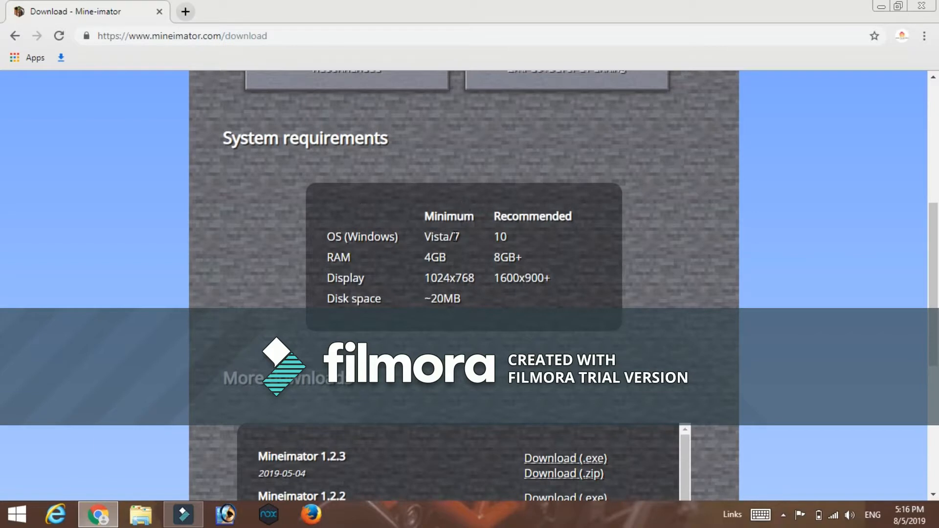
mouse_move(480, 264)
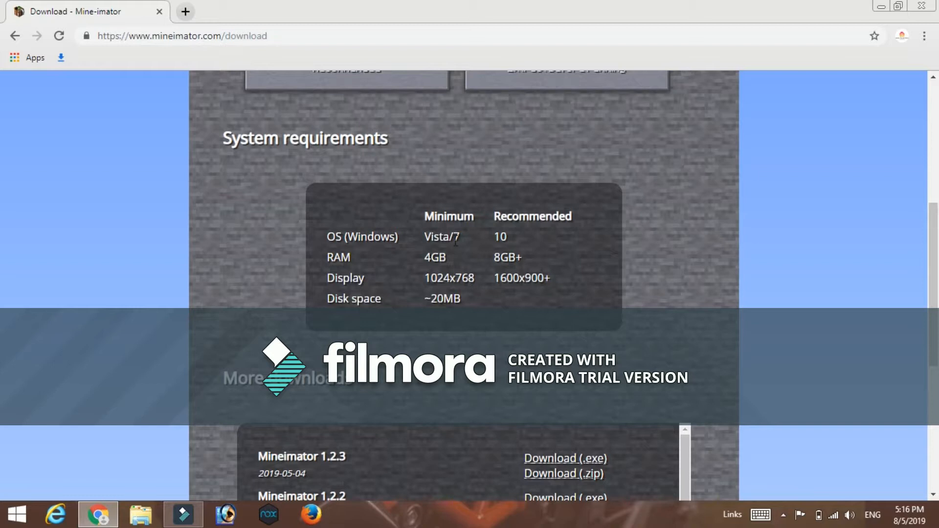
mouse_move(540, 254)
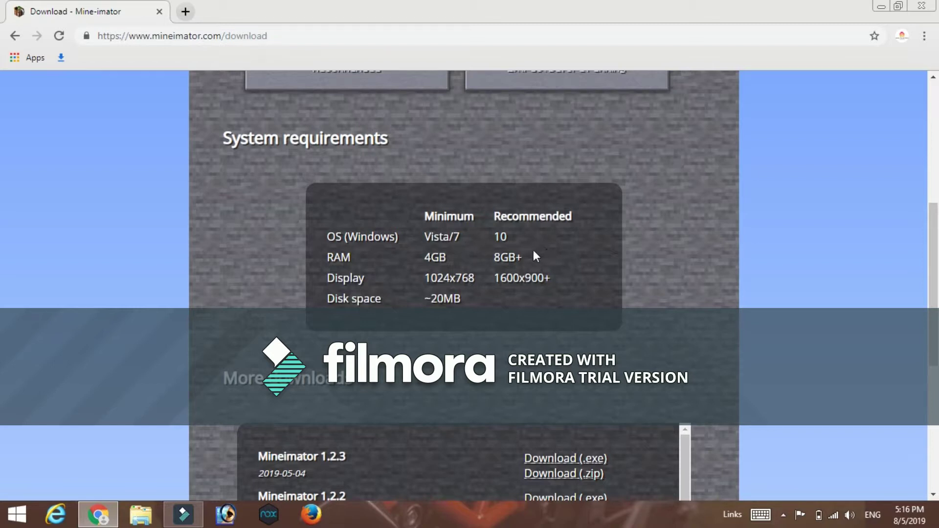
mouse_move(480, 284)
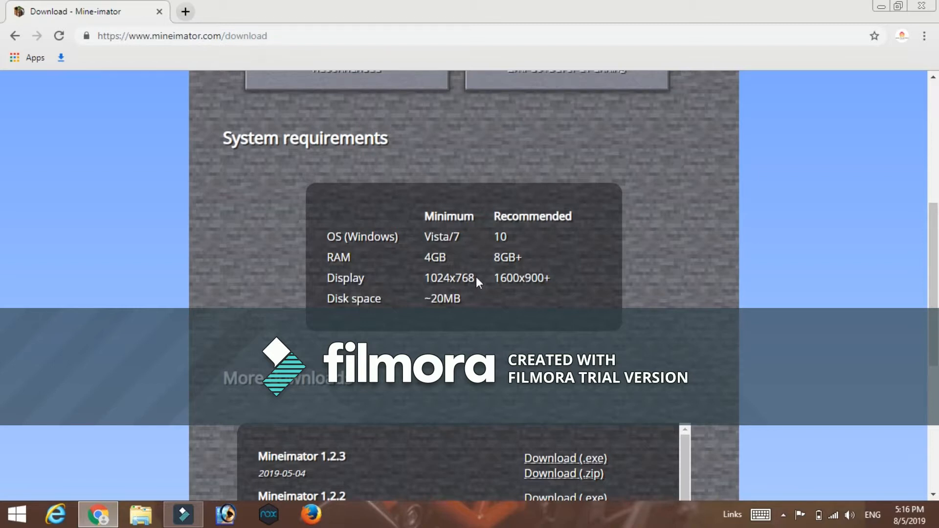
mouse_move(453, 292)
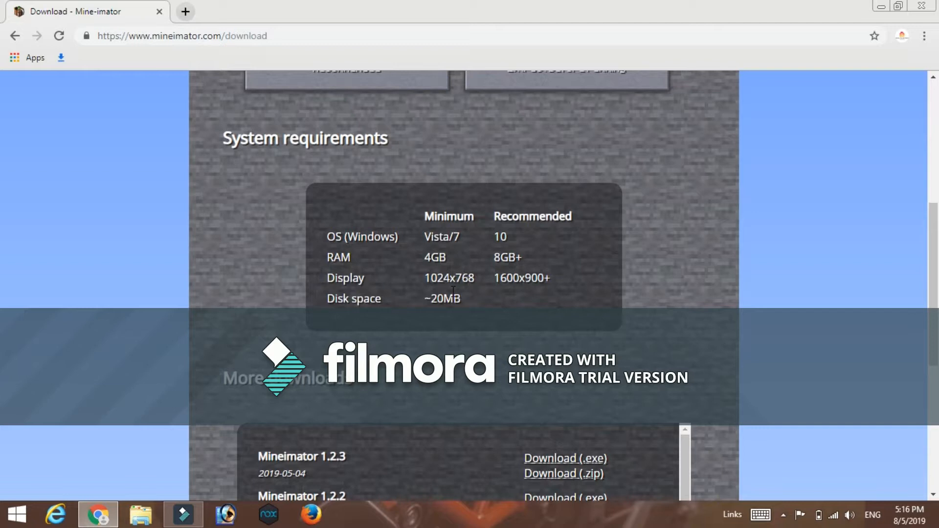
mouse_move(520, 274)
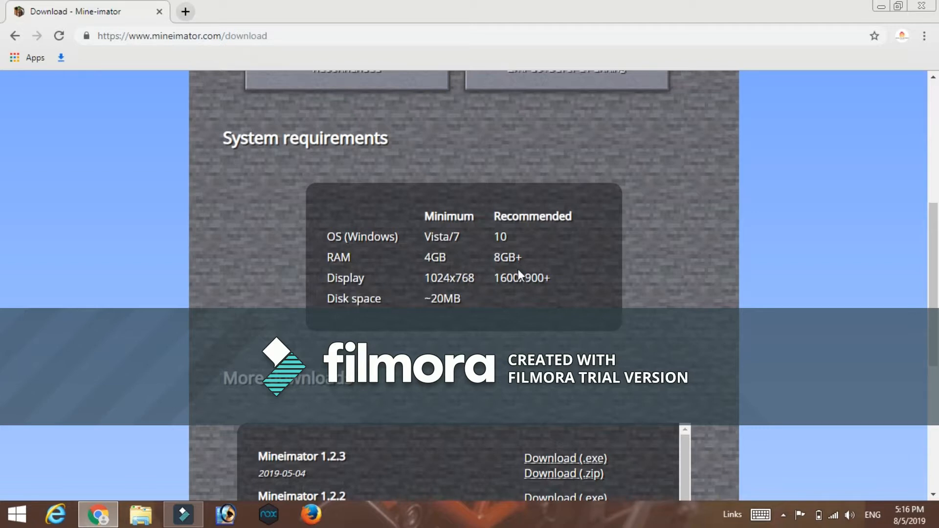
mouse_move(525, 293)
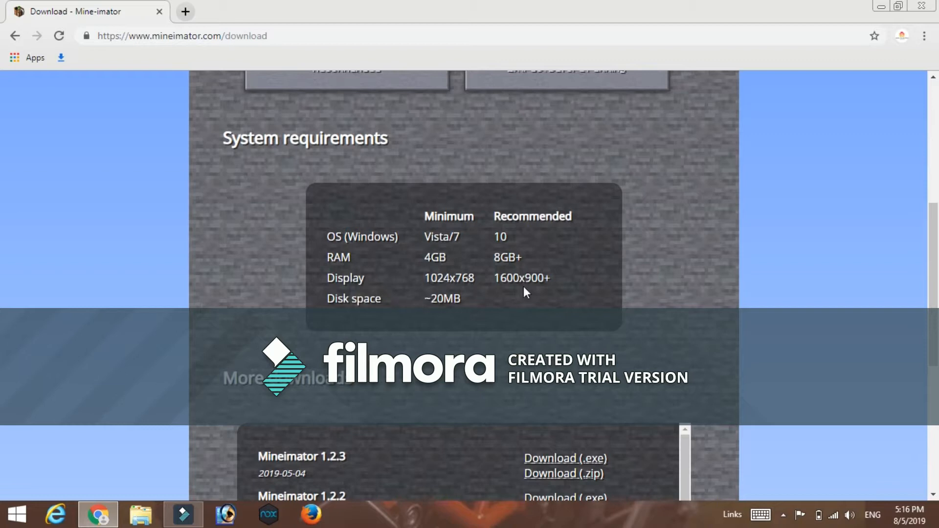
mouse_move(4, 343)
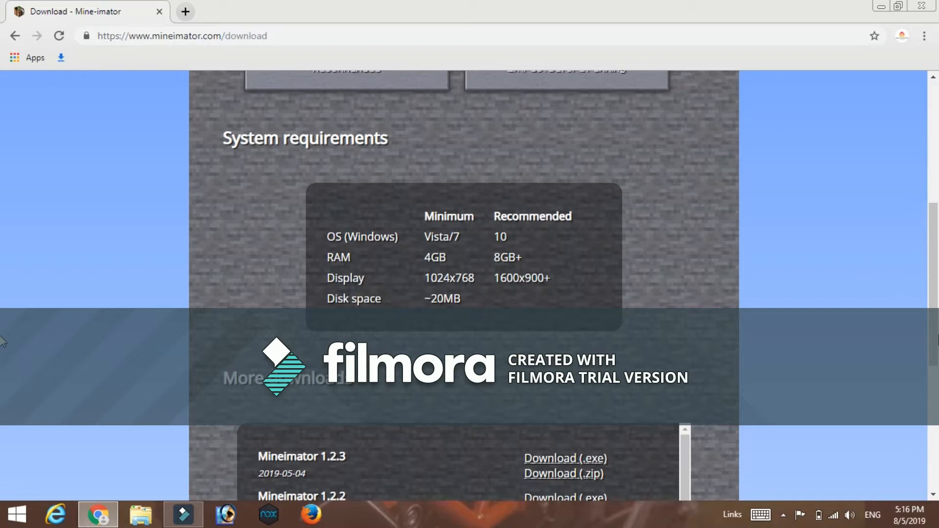
Step: Scroll through the More downloads list of older releases, then back toward the top
scroll("down", 3)
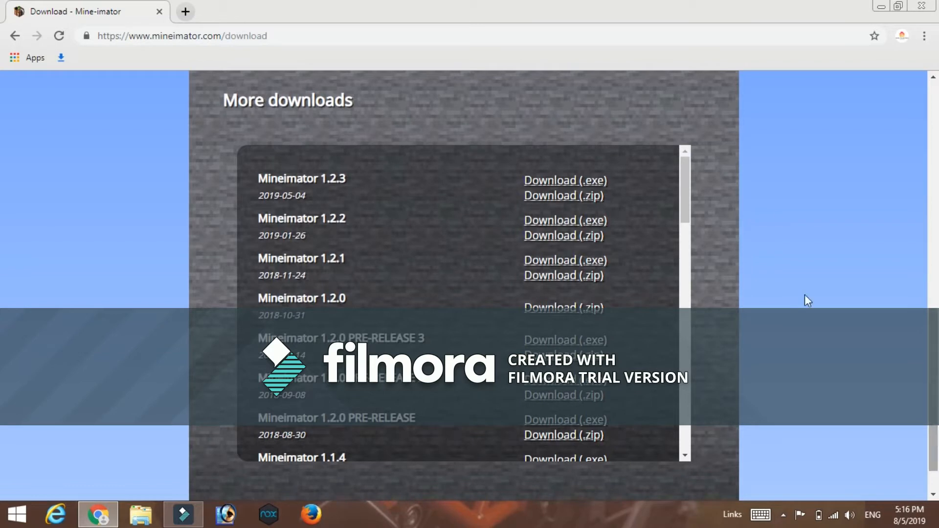
scroll("down", 3)
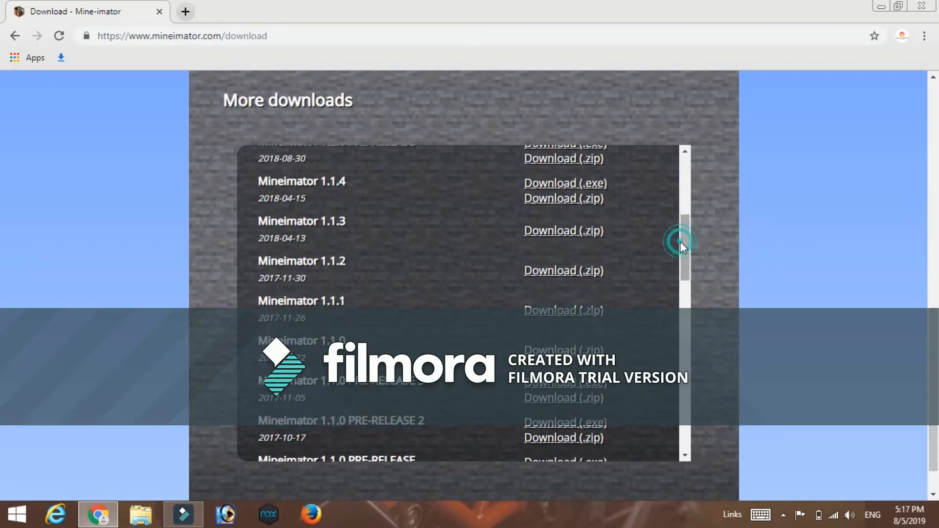
scroll("down", 3)
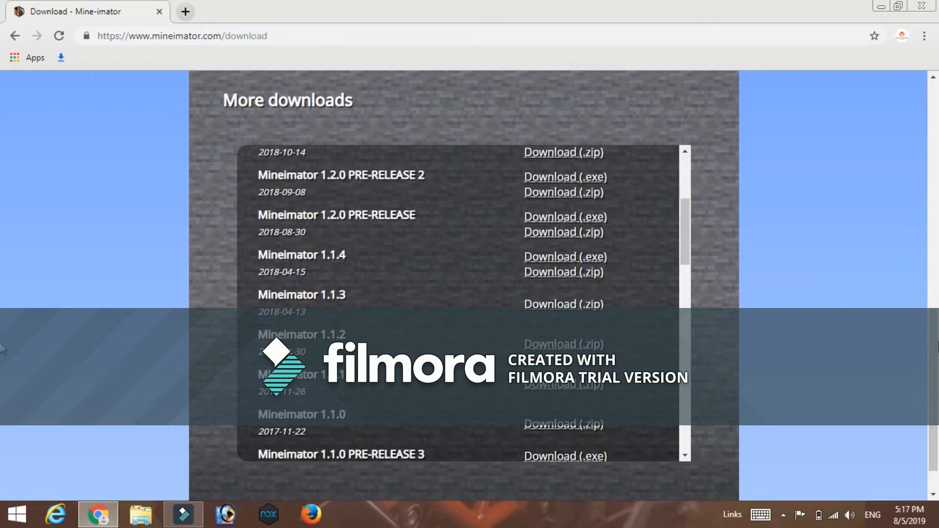
scroll("down", 3)
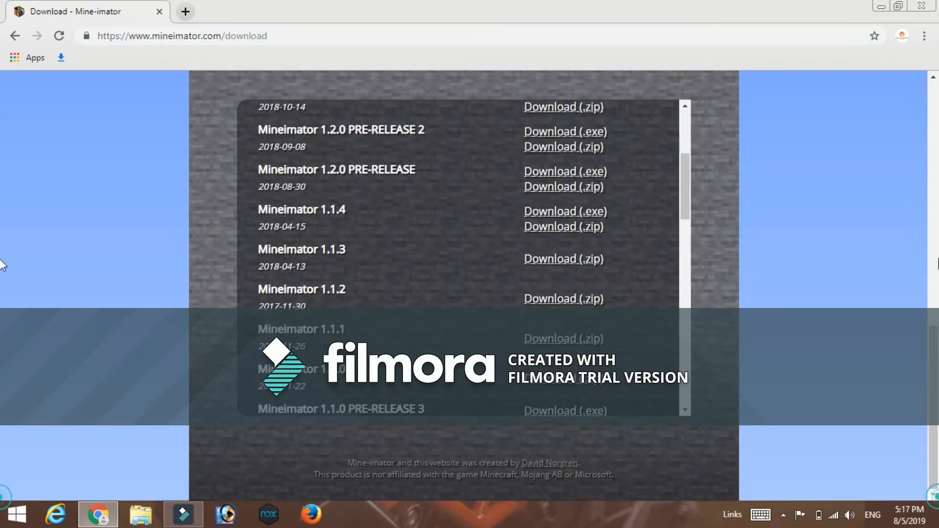
scroll("up", 3)
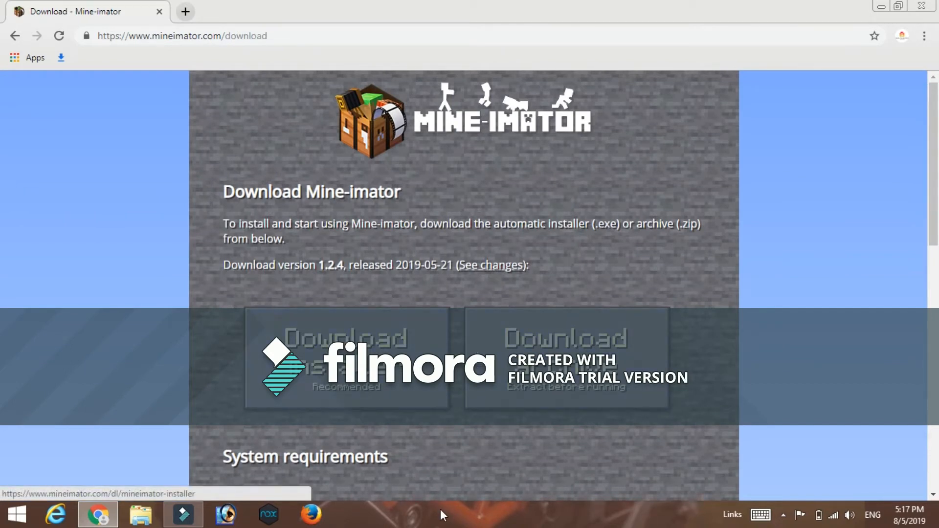
mouse_move(492, 268)
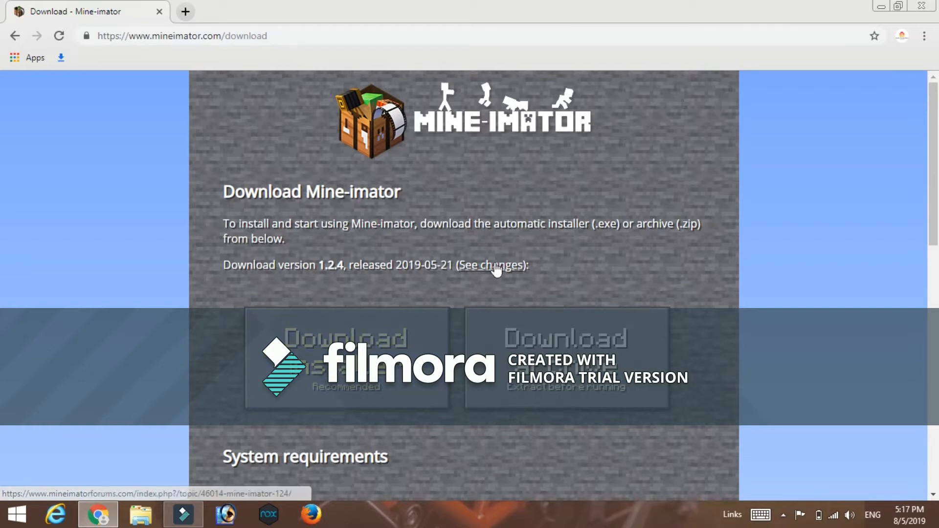
Step: Open the 'See changes' forum topic for Mine-imator 1.2.4 and scroll through it
left_click(493, 265)
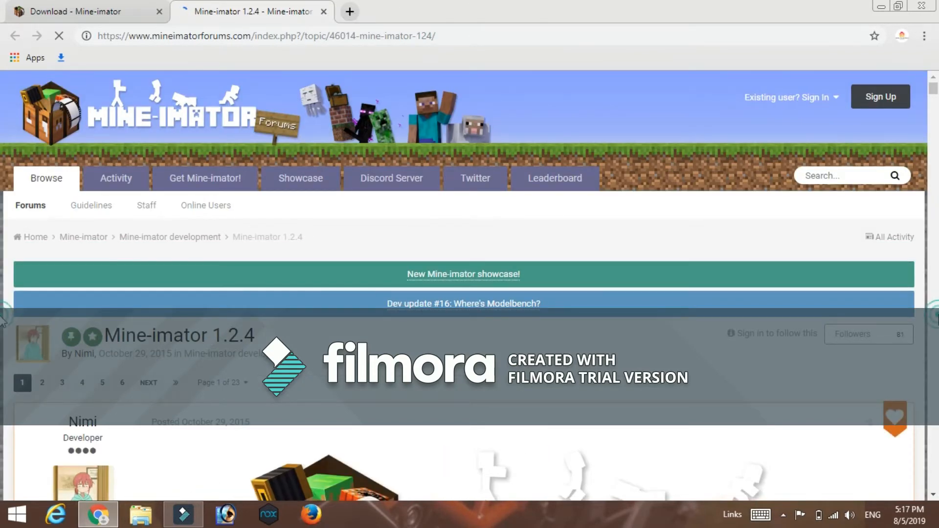
scroll("down", 3)
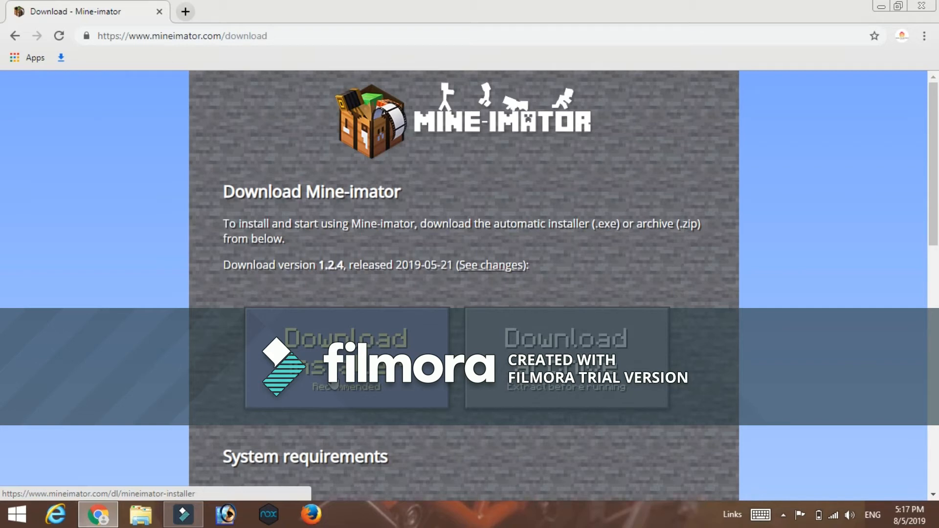
mouse_move(98, 514)
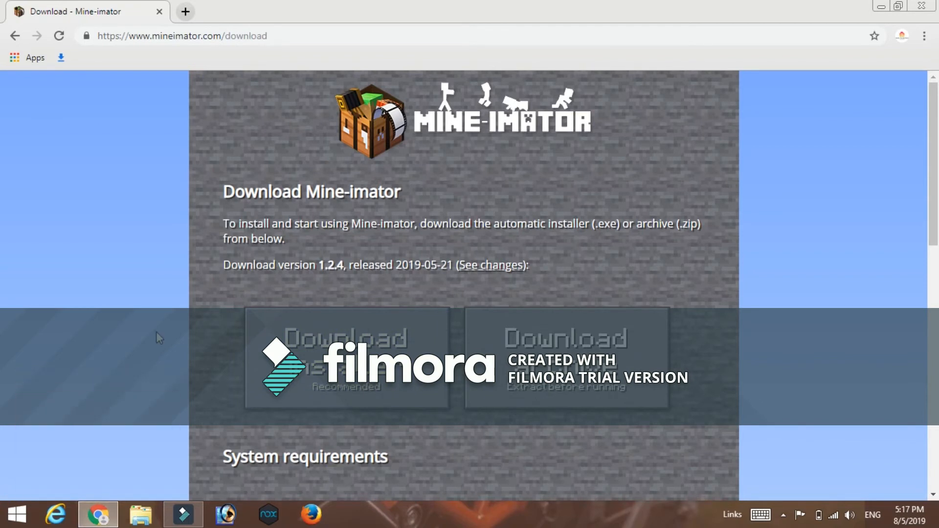
mouse_move(345, 305)
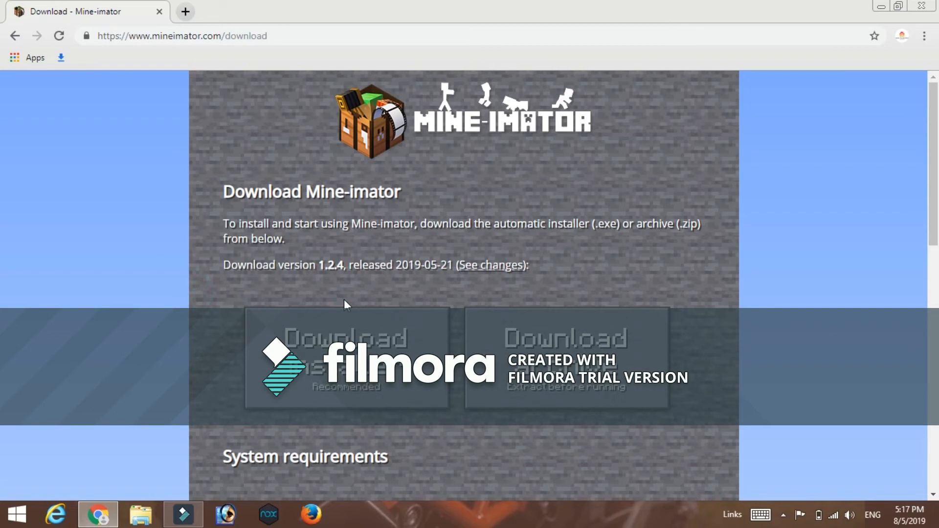